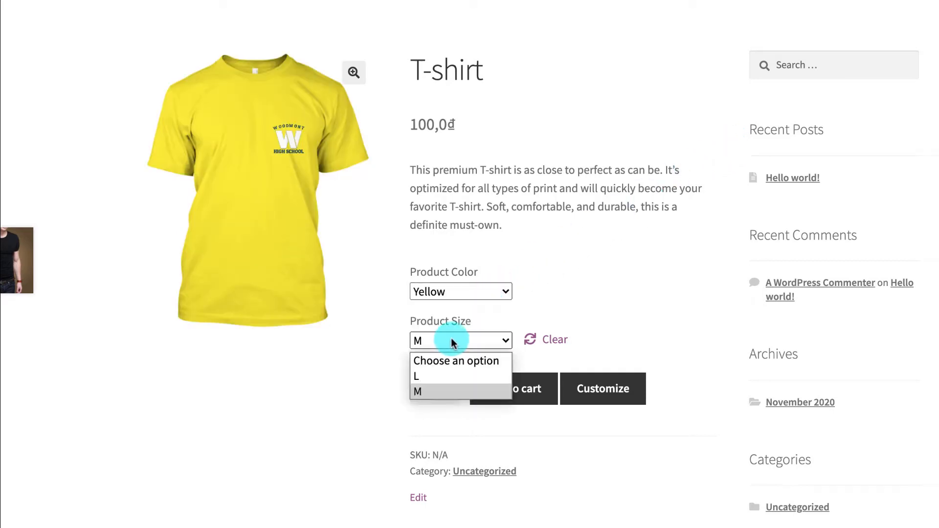
Try the storefront shirt's size options, choosing size L for the red shirt.
left_click(475, 292)
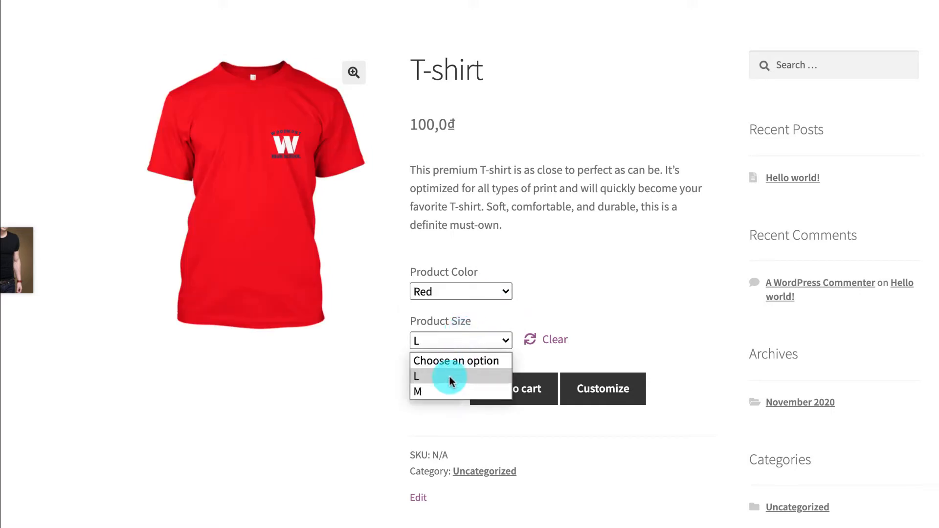
left_click(419, 392)
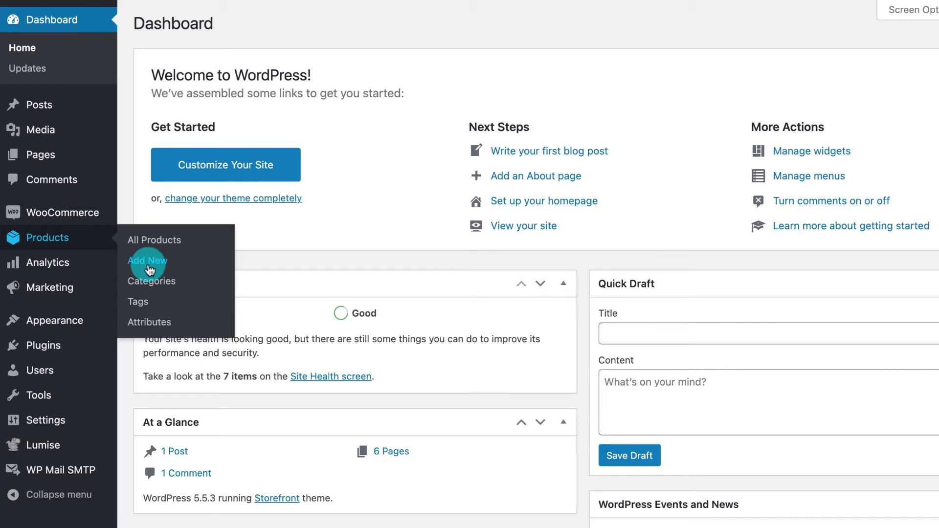
Create a new product titled T-shirt with its description, reaching the Product data box.
left_click(147, 261)
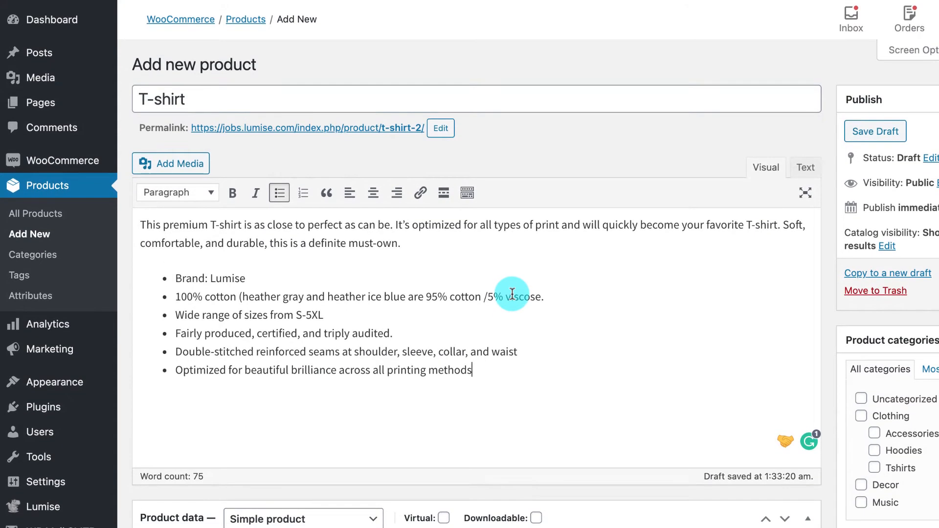
mouse_move(517, 291)
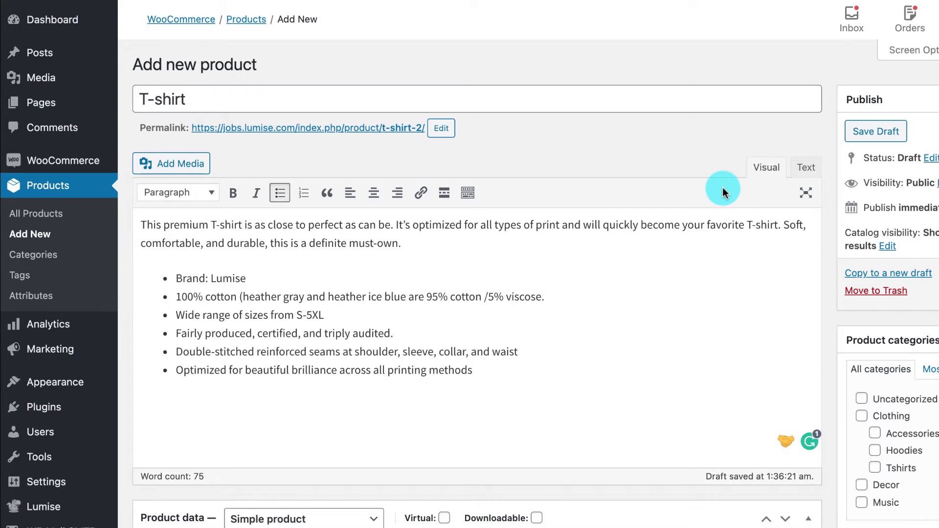
scroll("down", 3)
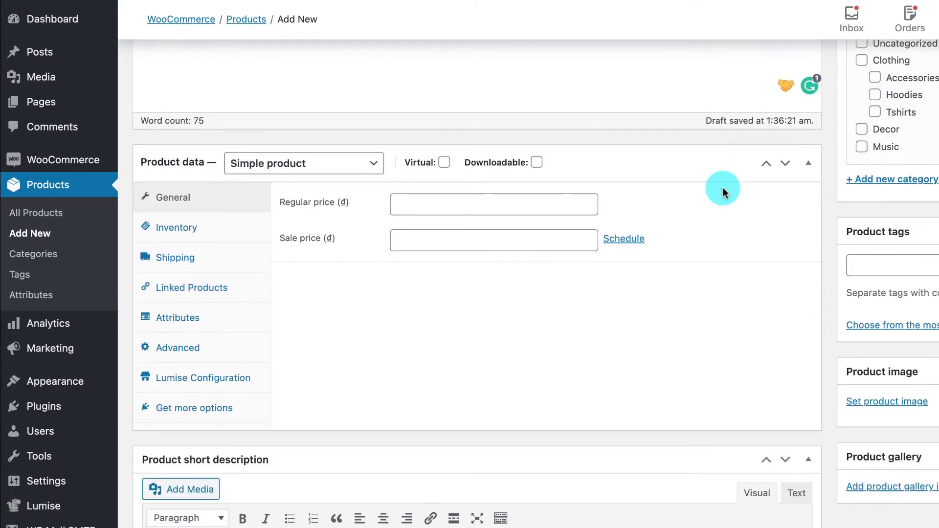
scroll("down", 3)
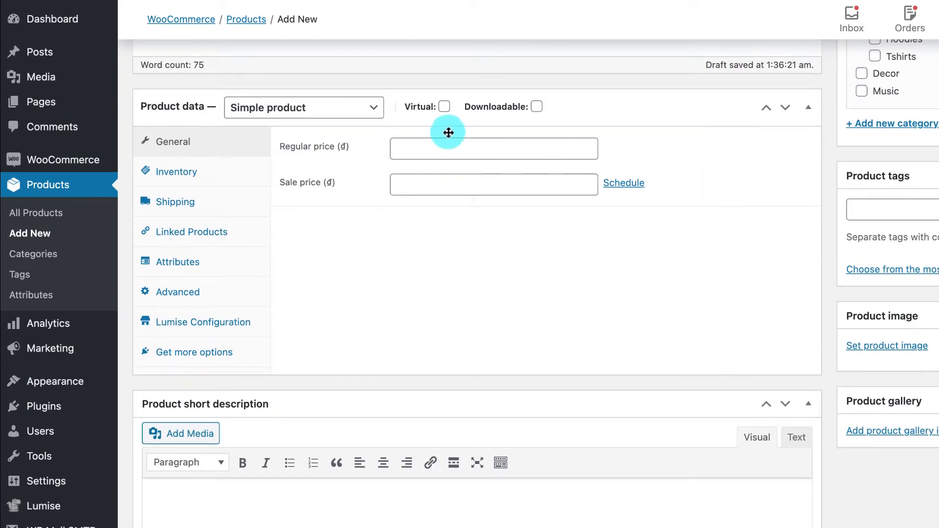
Set the product type to Variable product.
left_click(304, 108)
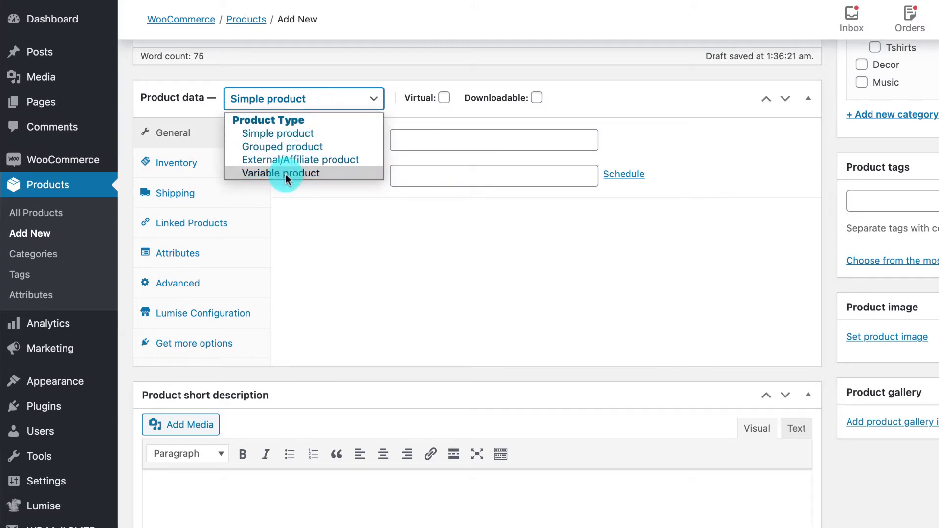
left_click(280, 173)
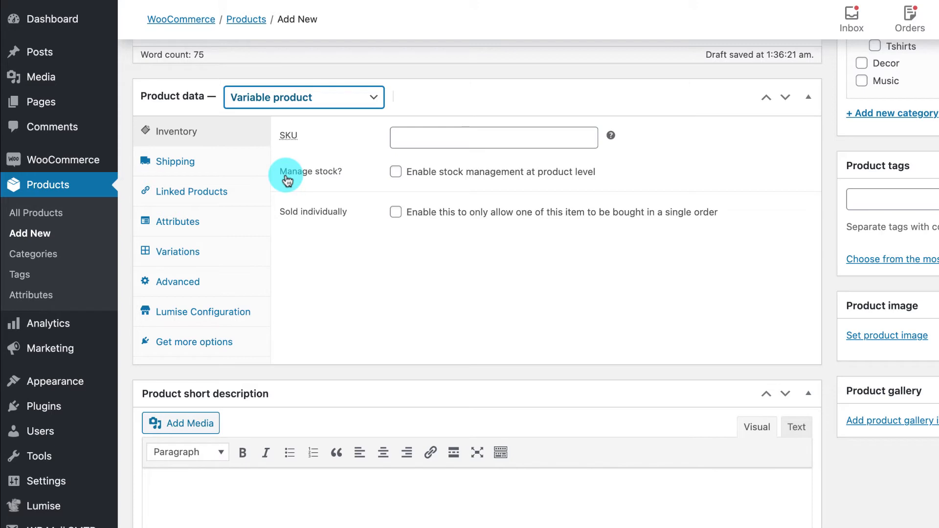
Add a Product Size attribute with values L|M, used for variations.
left_click(177, 221)
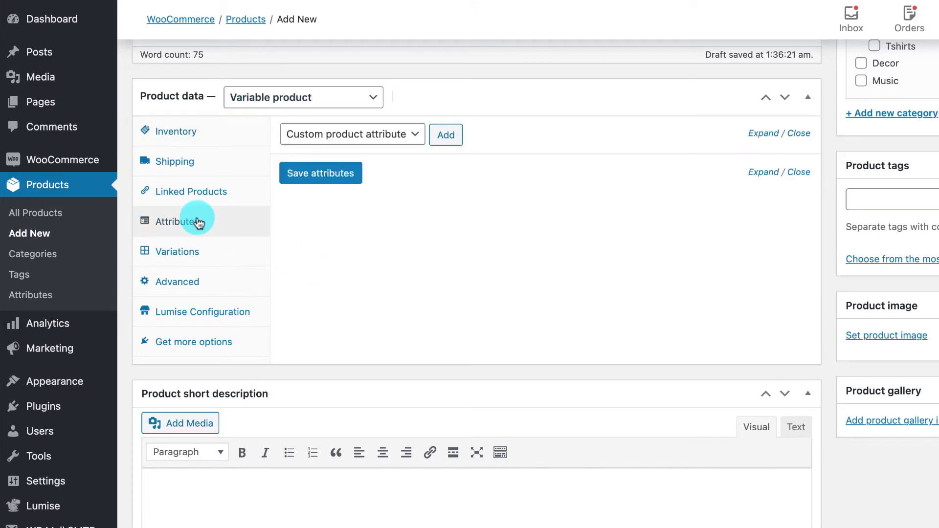
left_click(446, 135)
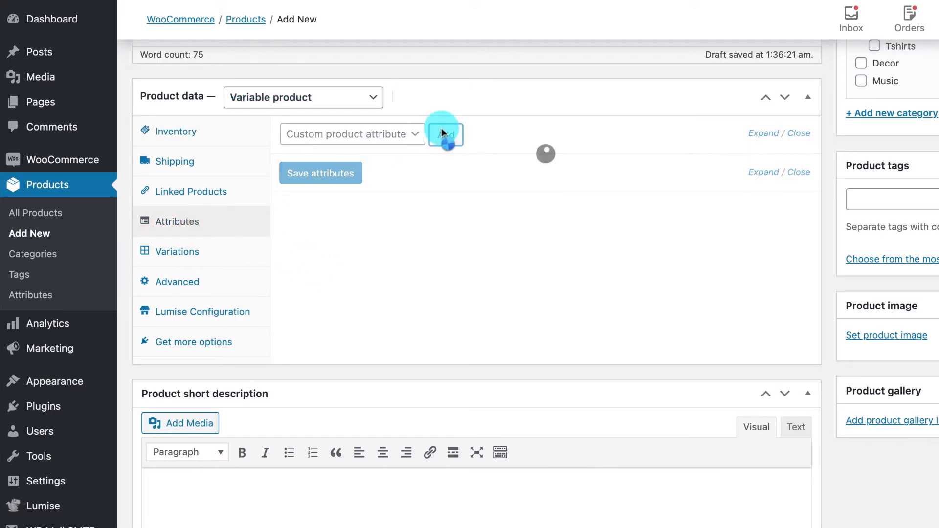
left_click(446, 134)
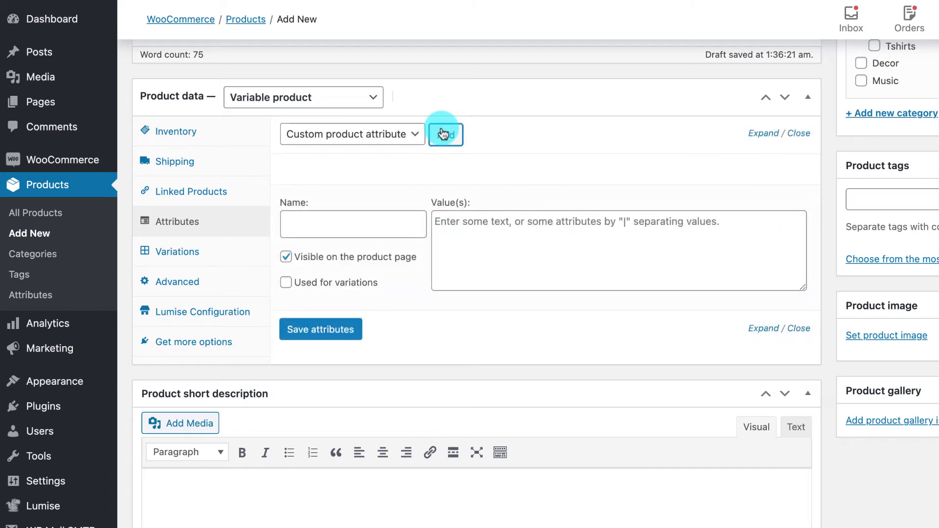
left_click(445, 135)
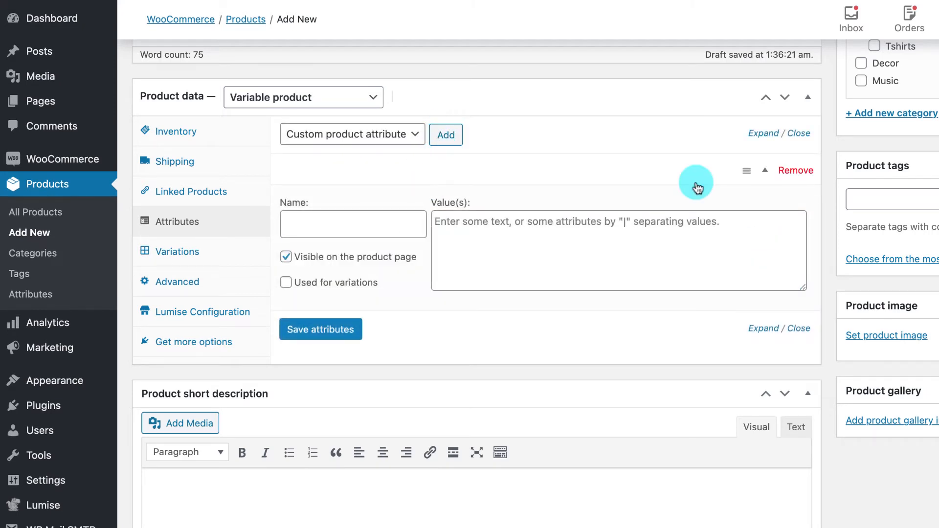
left_click(352, 224)
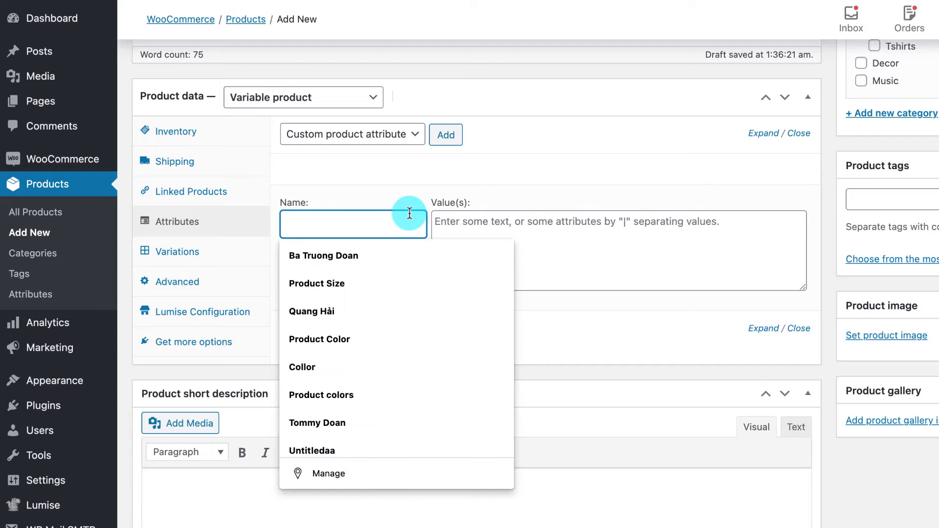
left_click(316, 284)
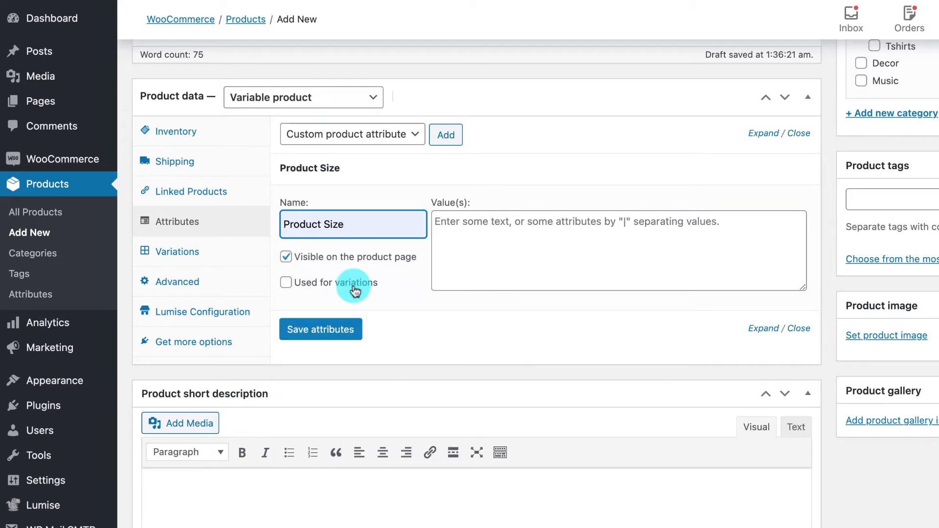
left_click(285, 283)
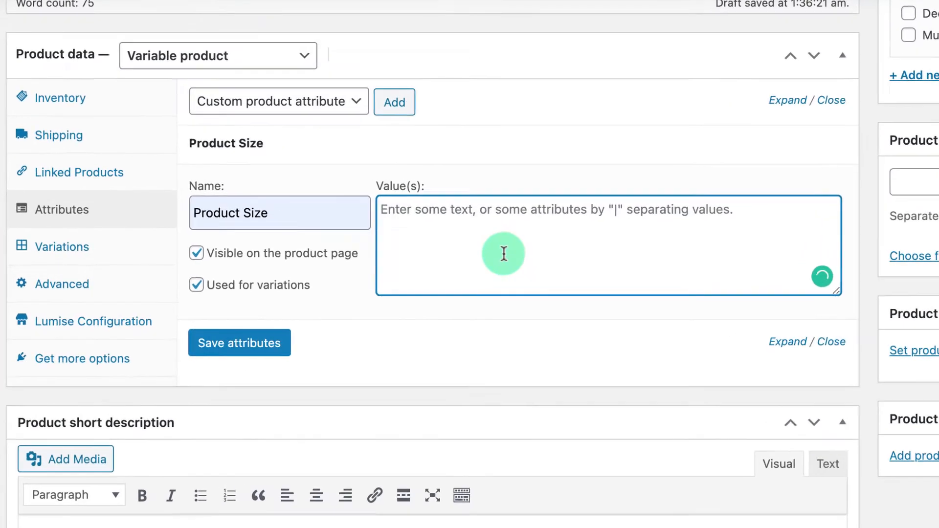
type("L|M")
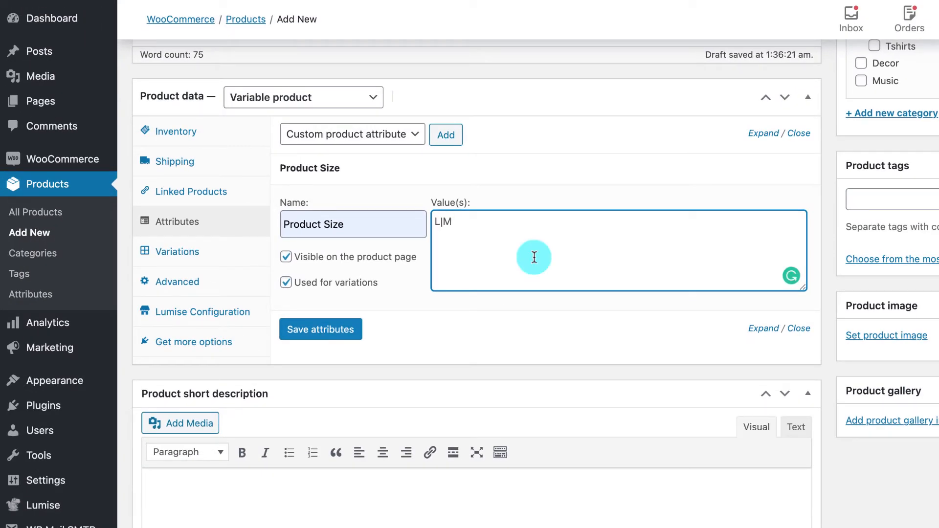
Add a Product colors attribute with values Red|Yellow and save the attributes.
left_click(445, 135)
type("Product colors")
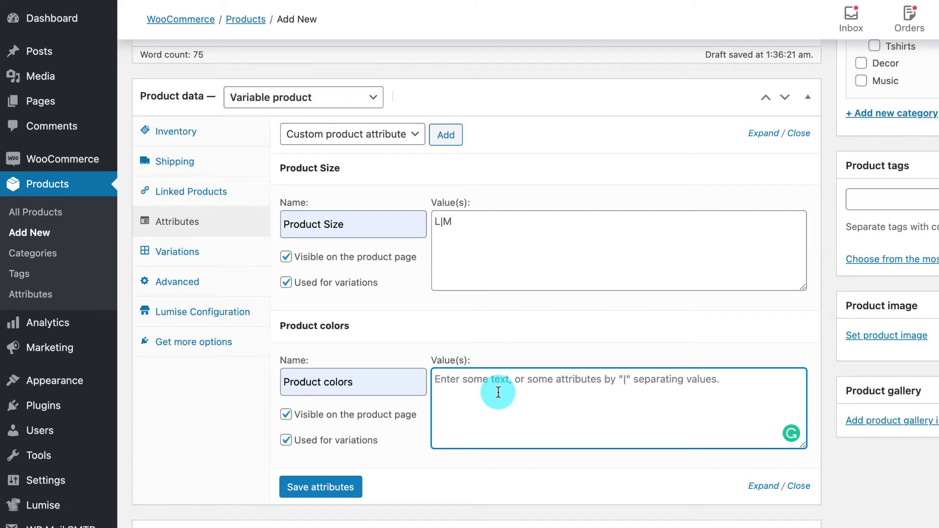
type("Red")
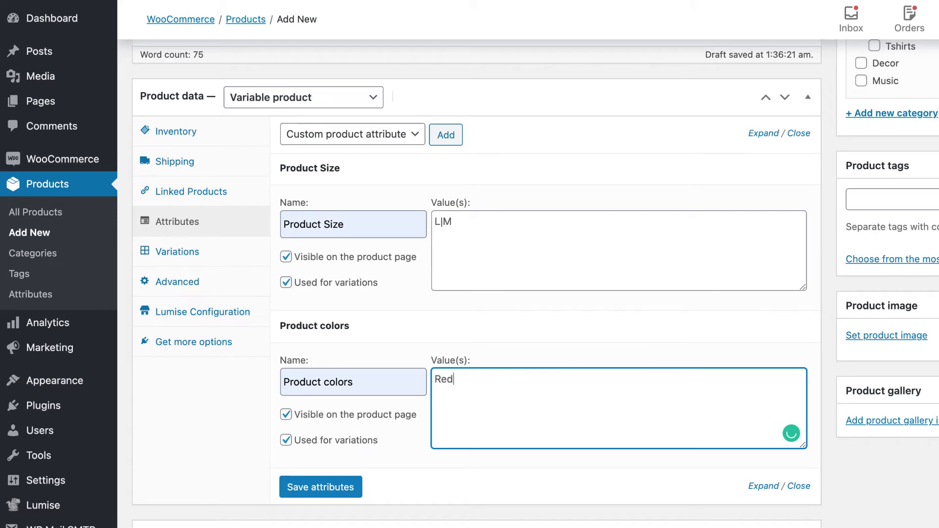
type("|Yellow")
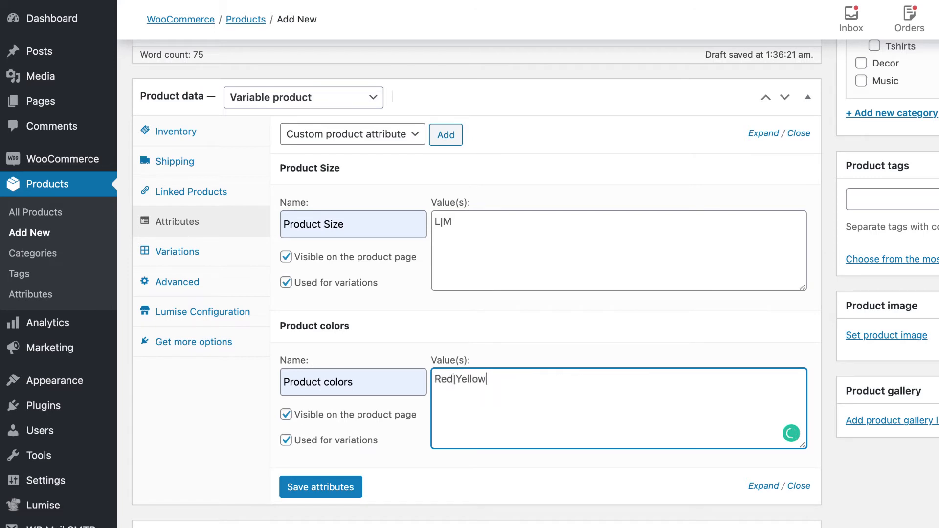
left_click(320, 487)
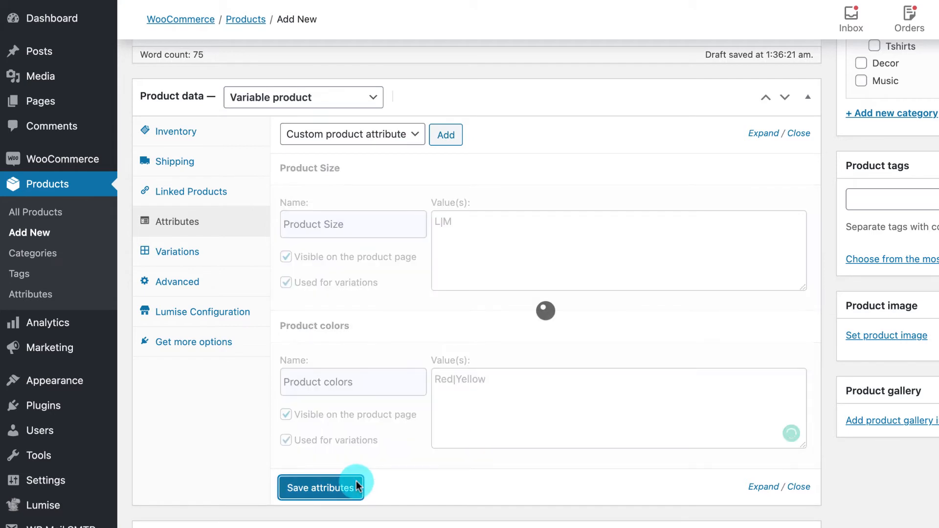
Create variations from all attributes, giving L/Red, L/Yellow, M/Red and M/Yellow.
left_click(320, 488)
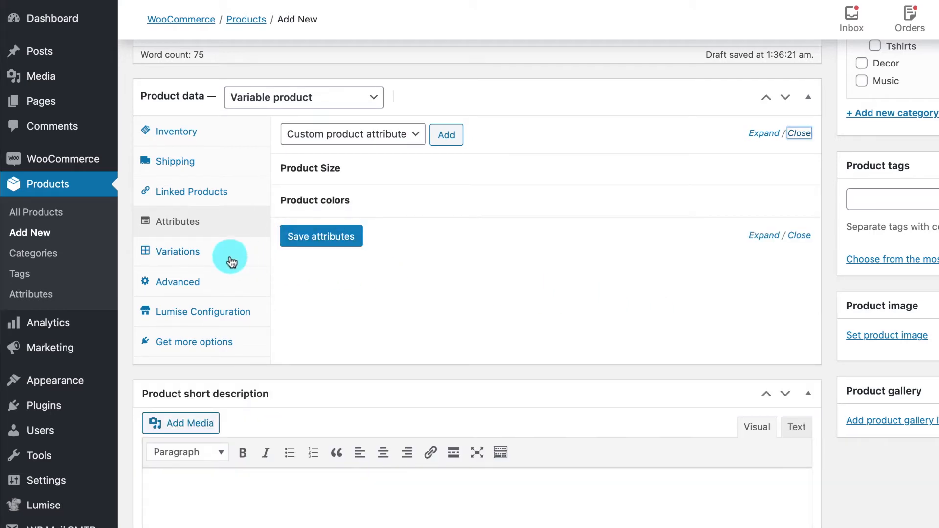
left_click(178, 252)
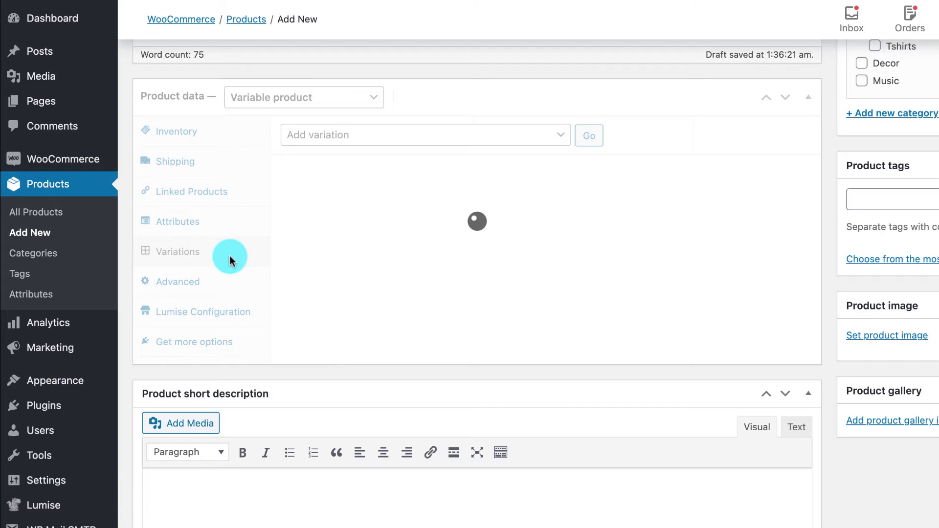
left_click(427, 135)
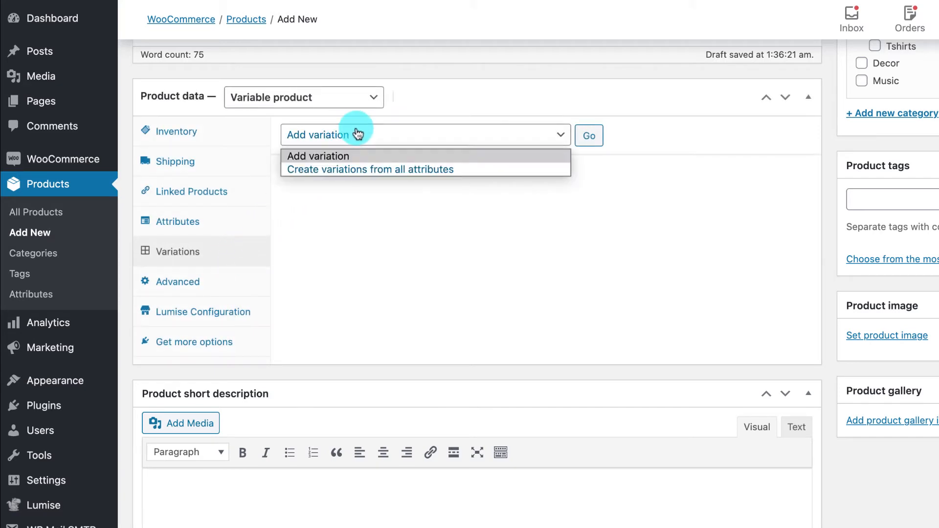
left_click(369, 169)
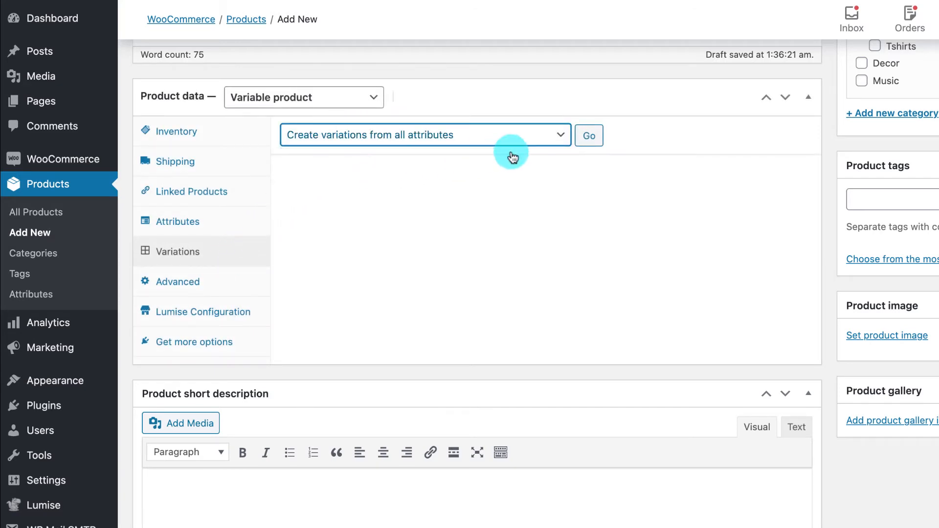
left_click(590, 135)
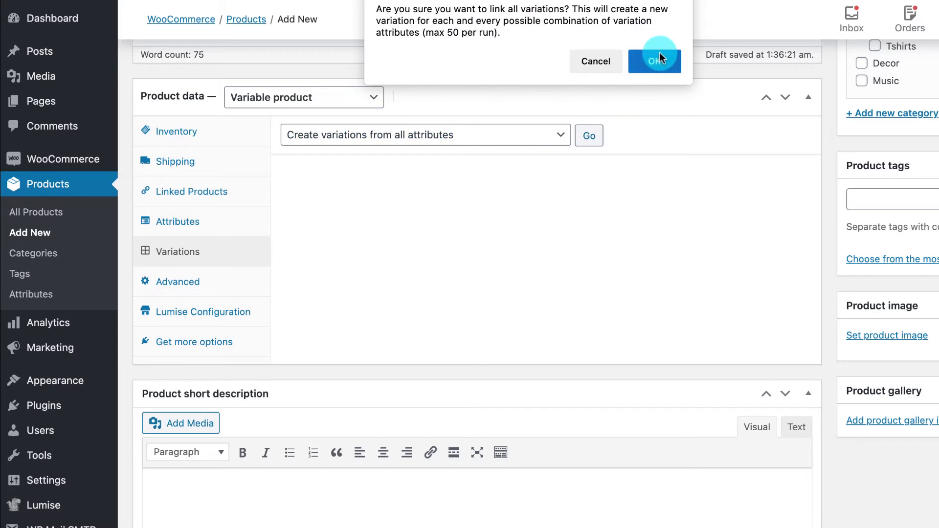
left_click(654, 61)
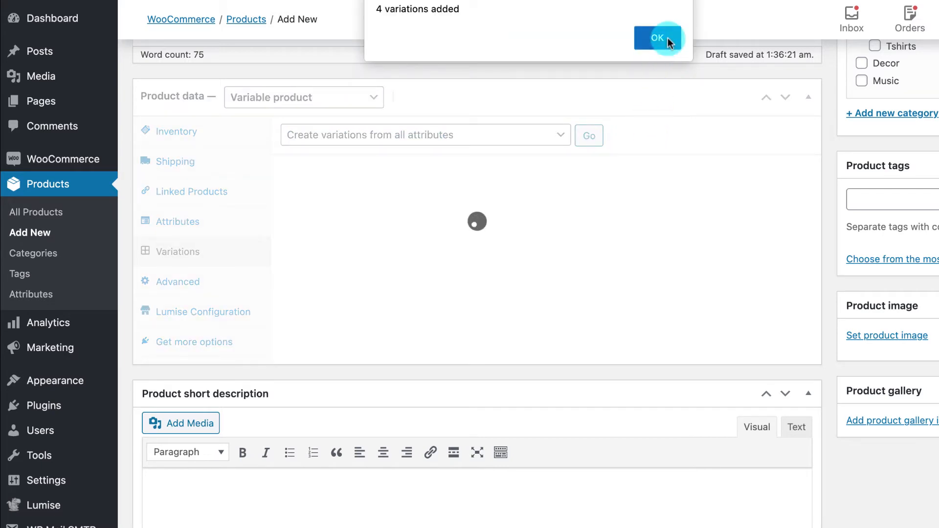
left_click(657, 38)
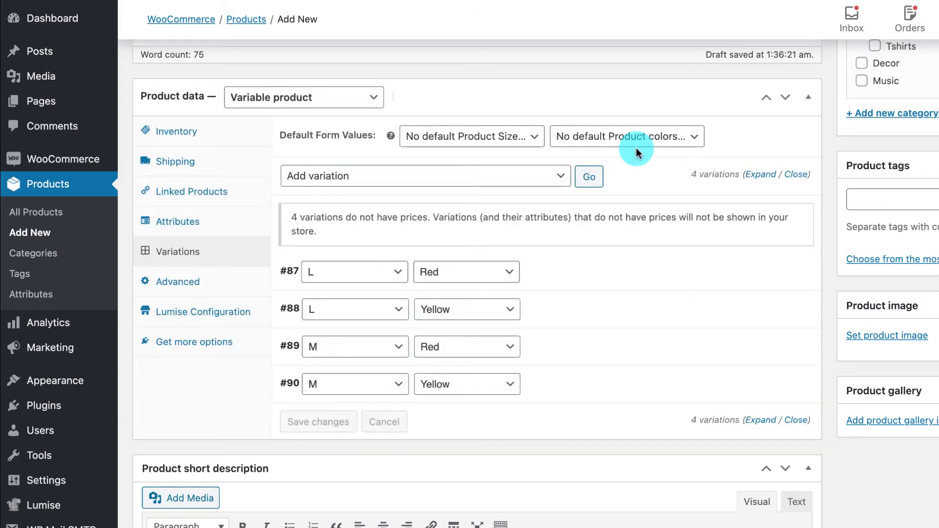
Set a regular price of 100 for all four variations.
left_click(761, 175)
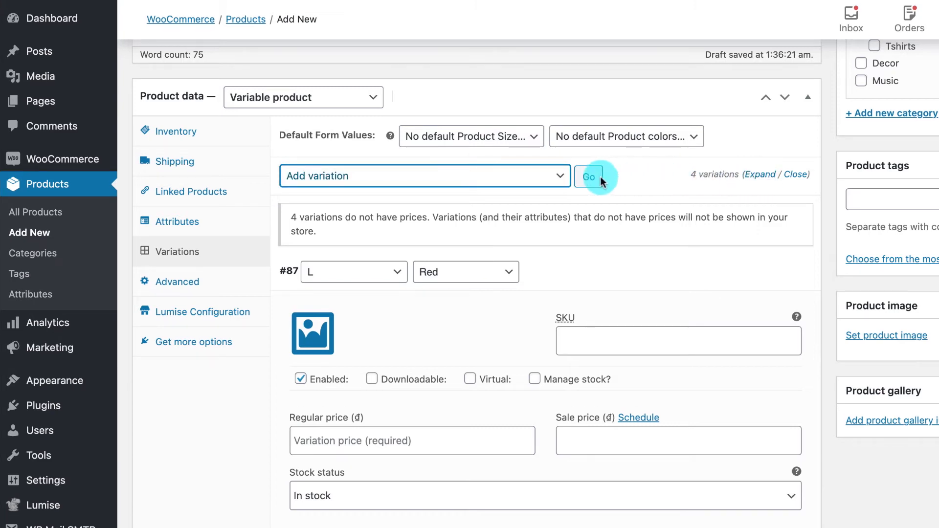
left_click(426, 176)
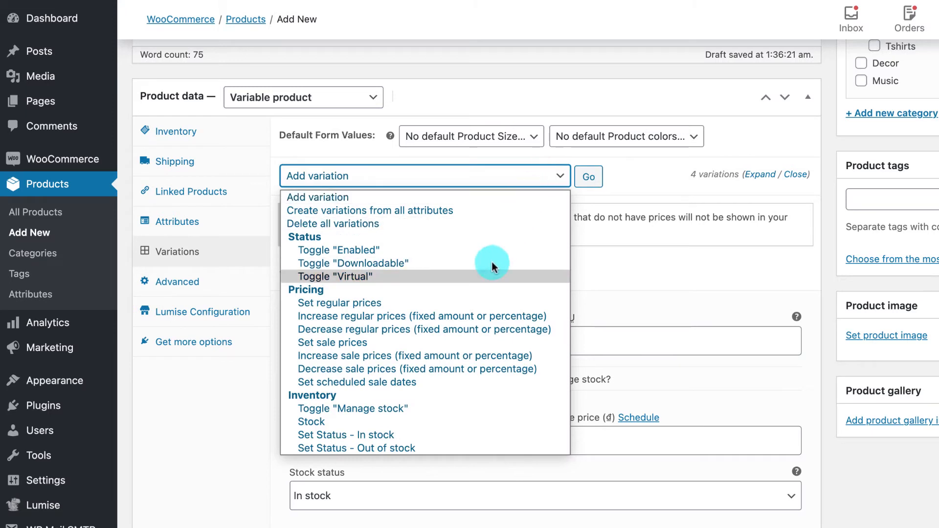
left_click(588, 176)
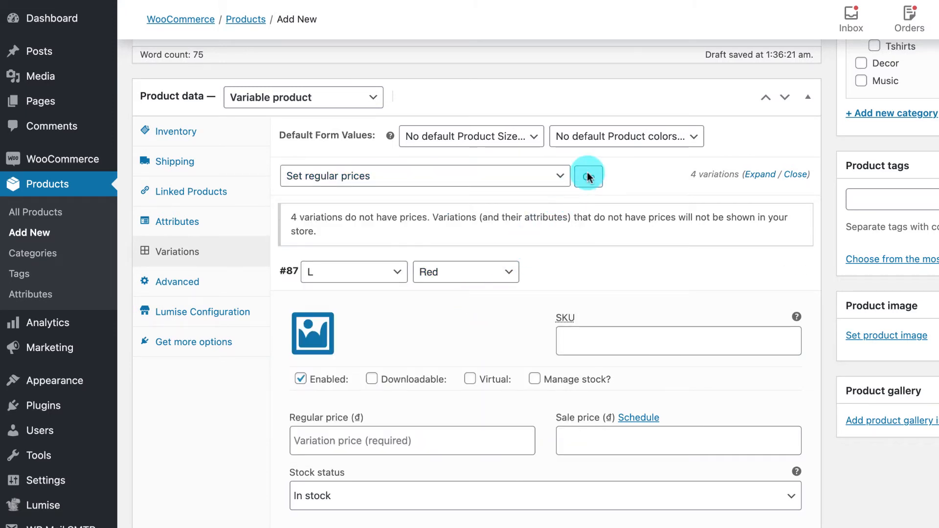
left_click(588, 175)
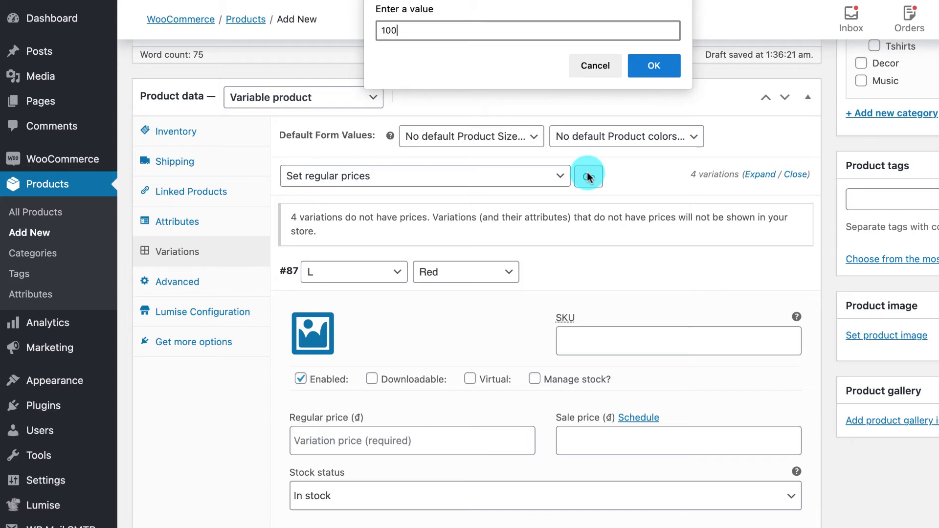
left_click(654, 65)
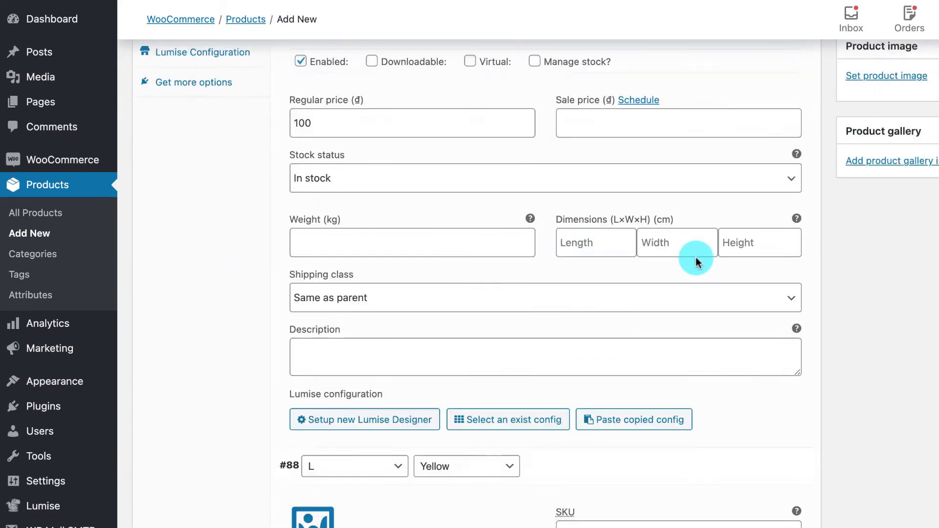
Edit the L Red and L Yellow regular prices individually (entering 70).
scroll("down", 3)
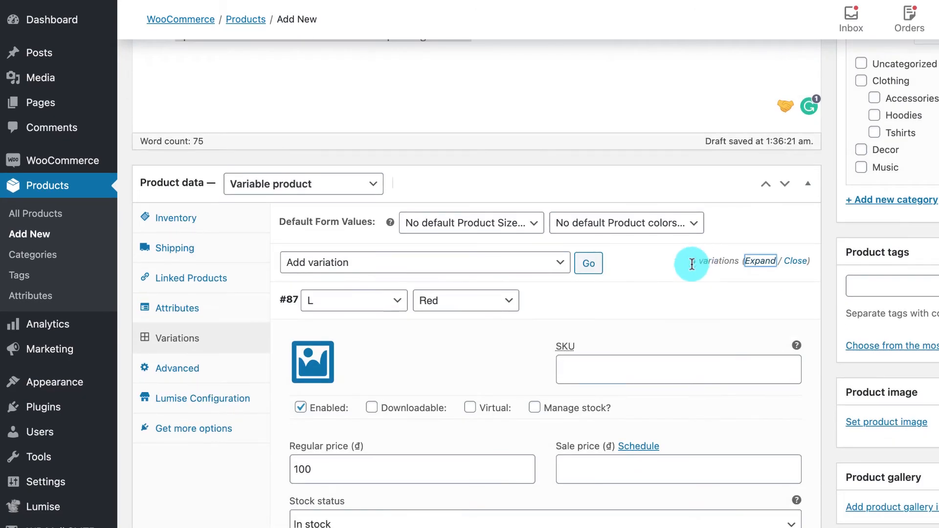
left_click(412, 470)
type("90")
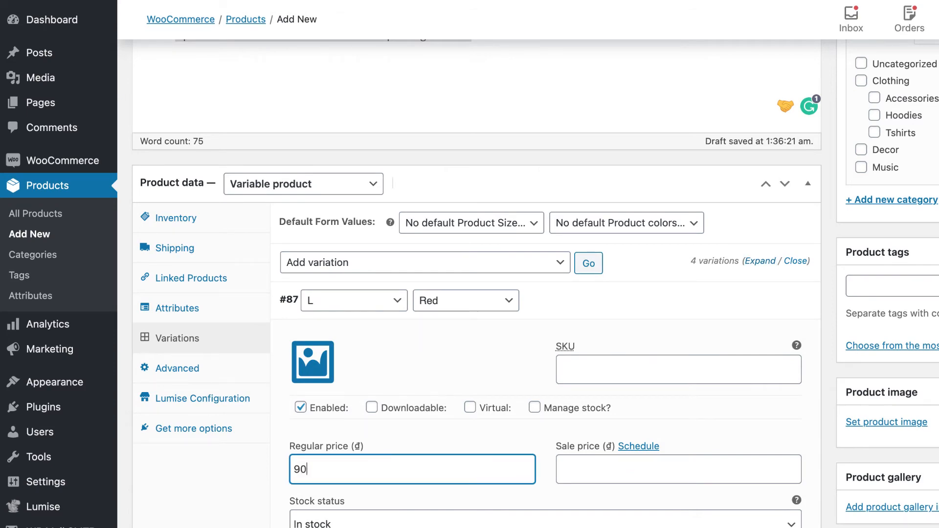
scroll("down", 3)
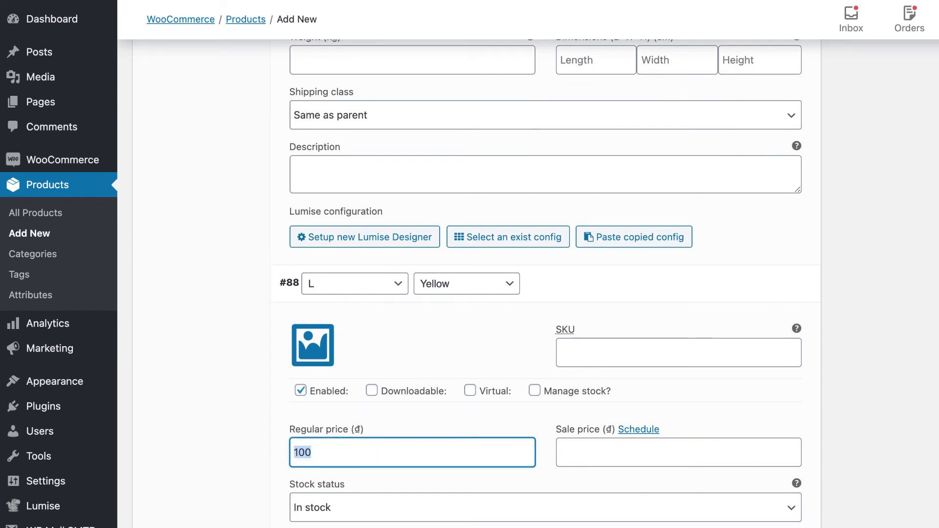
type("70")
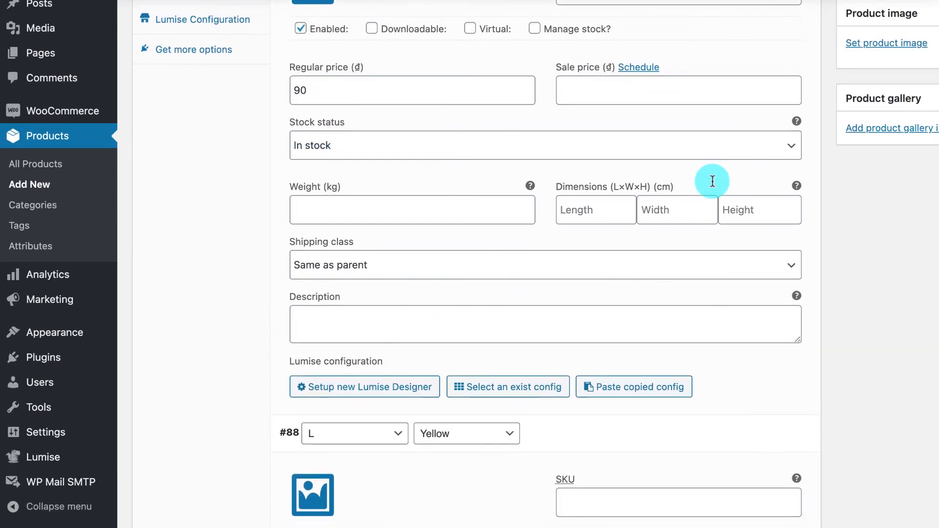
Start a Lumise design for L Red using the Basic Tshirt Front sample as product base.
left_click(365, 387)
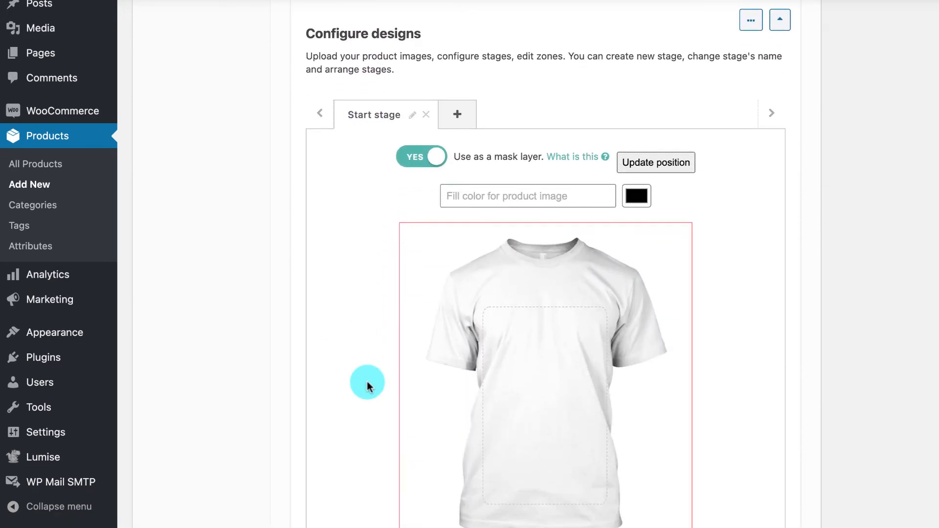
scroll("down", 3)
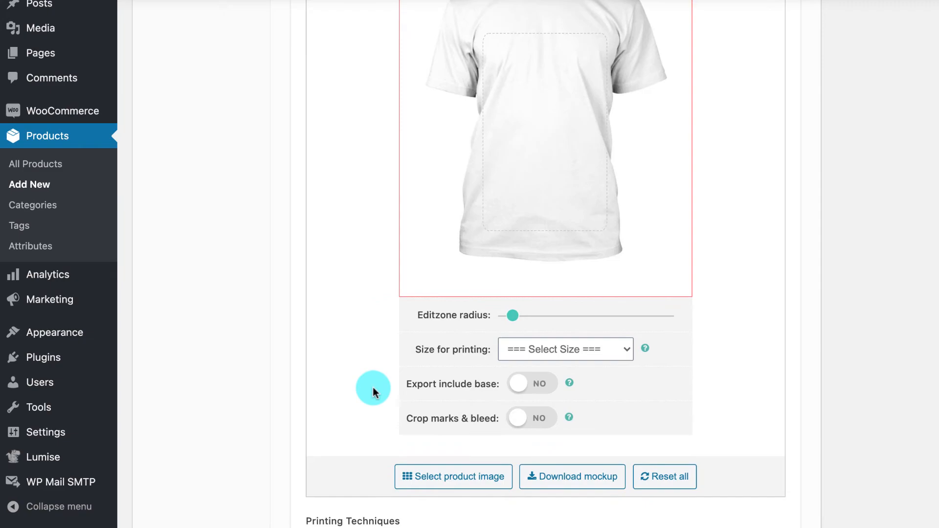
left_click(454, 477)
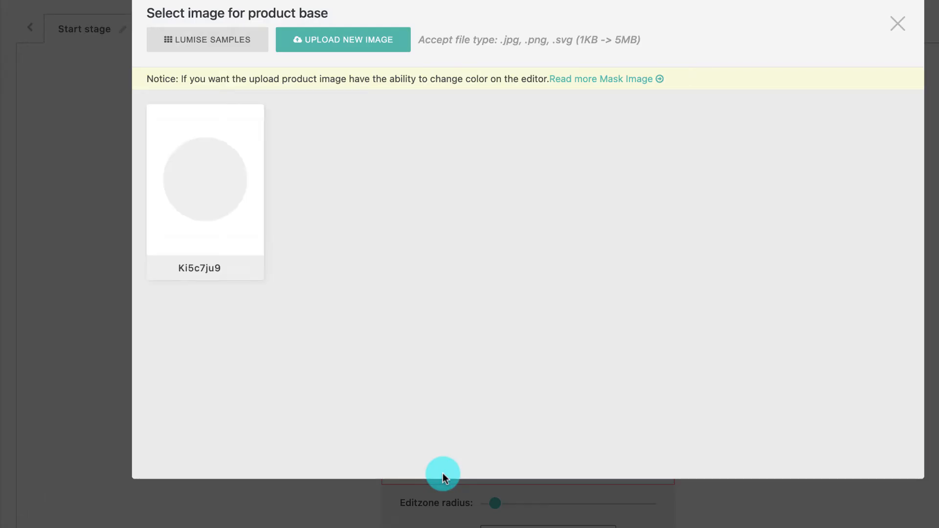
mouse_move(507, 392)
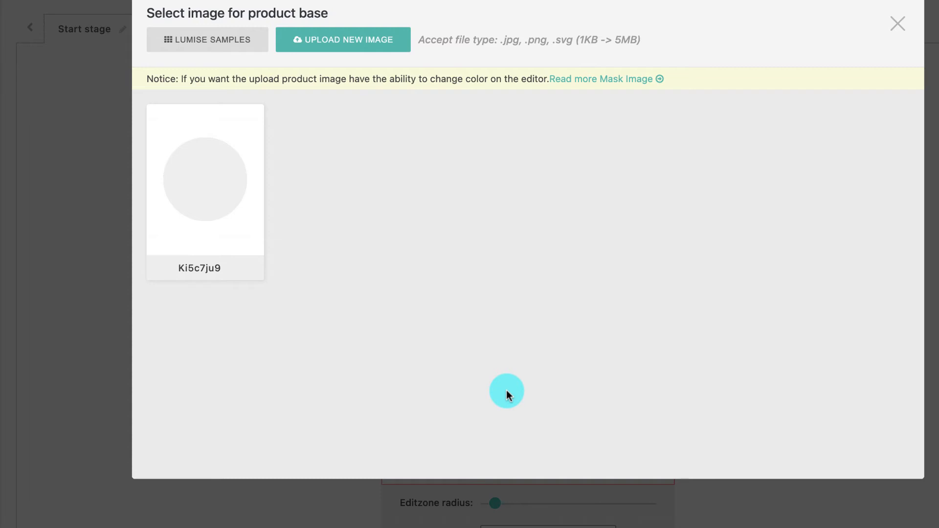
mouse_move(488, 371)
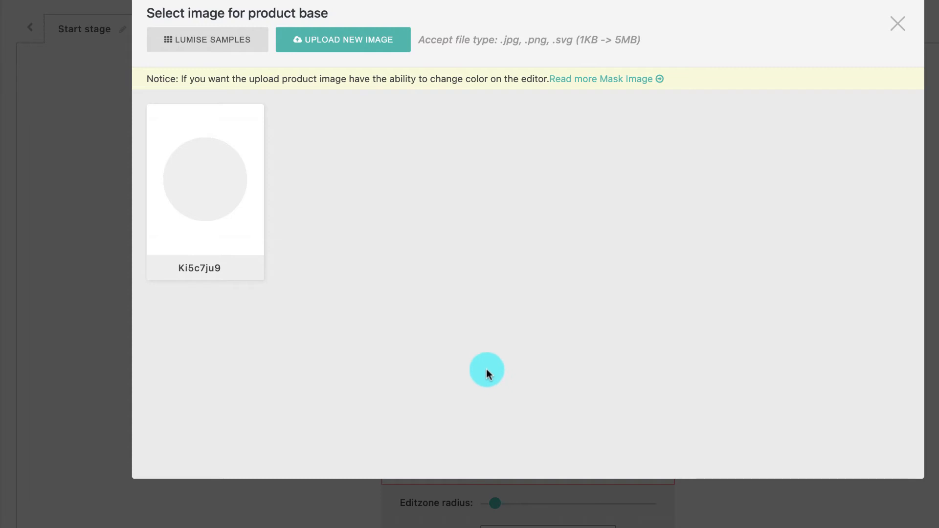
left_click(207, 40)
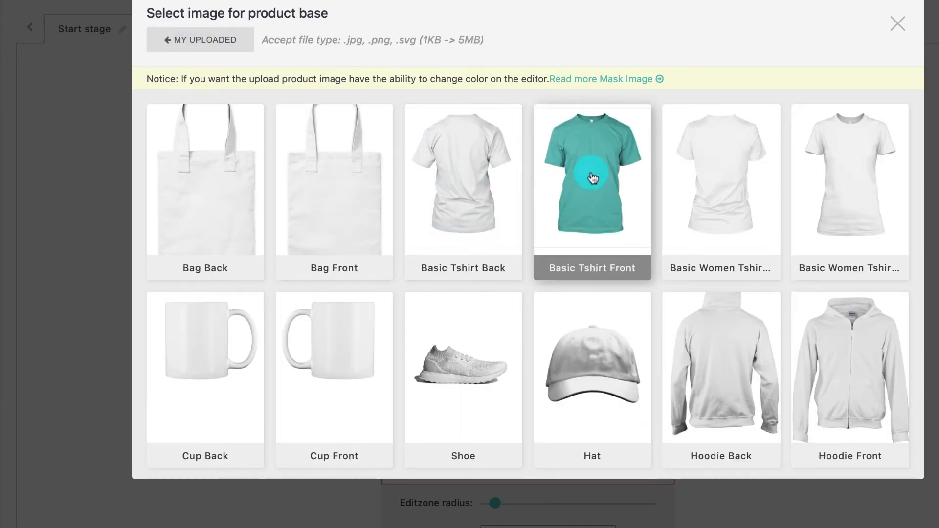
left_click(593, 178)
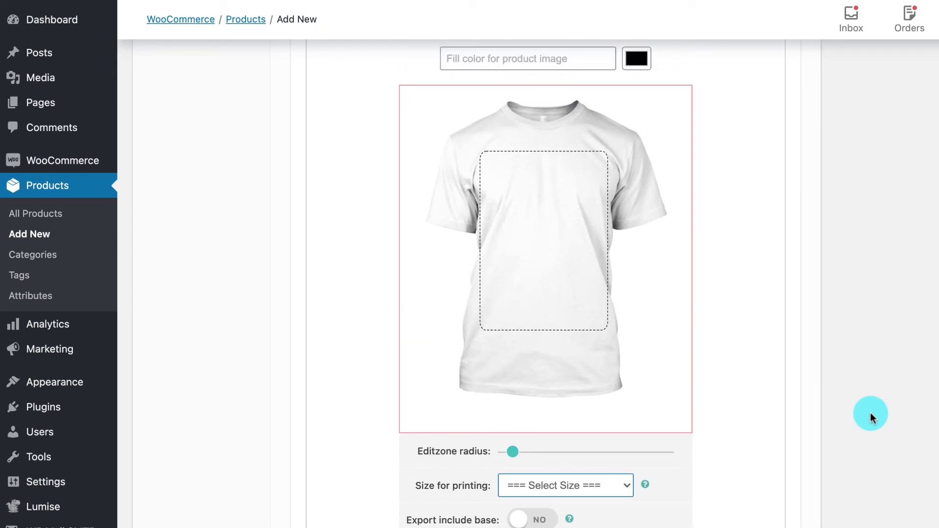
Fill the shirt base red (#f90101) and adjust the design's size on it.
left_click(636, 59)
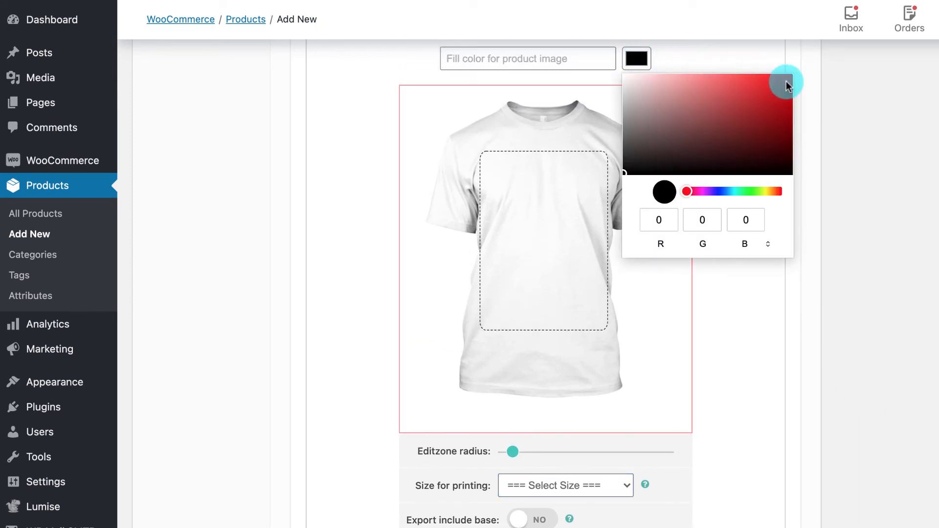
left_click(786, 82)
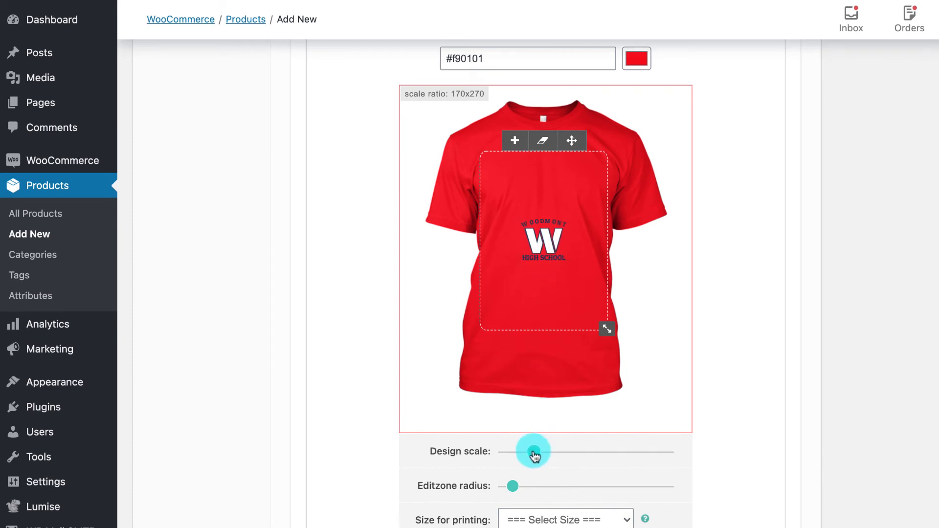
left_click_drag(533, 451, 509, 452)
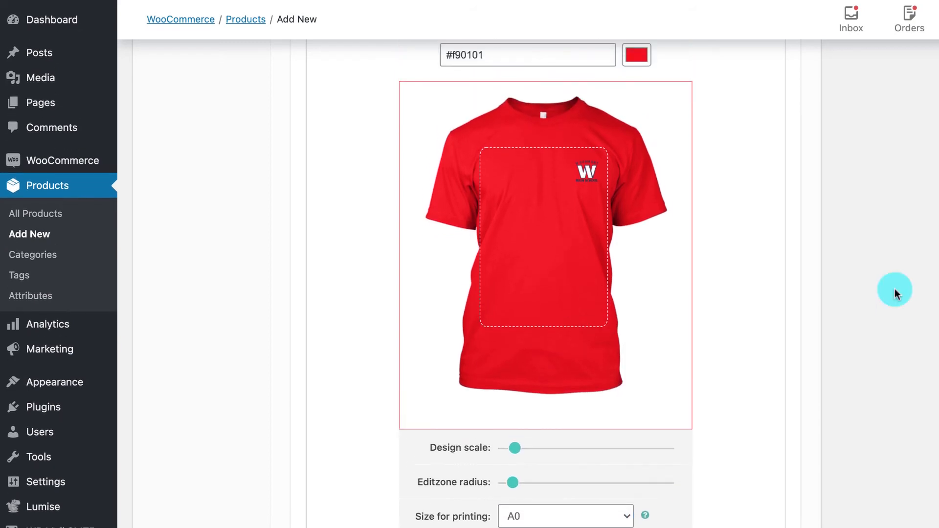
left_click(751, 95)
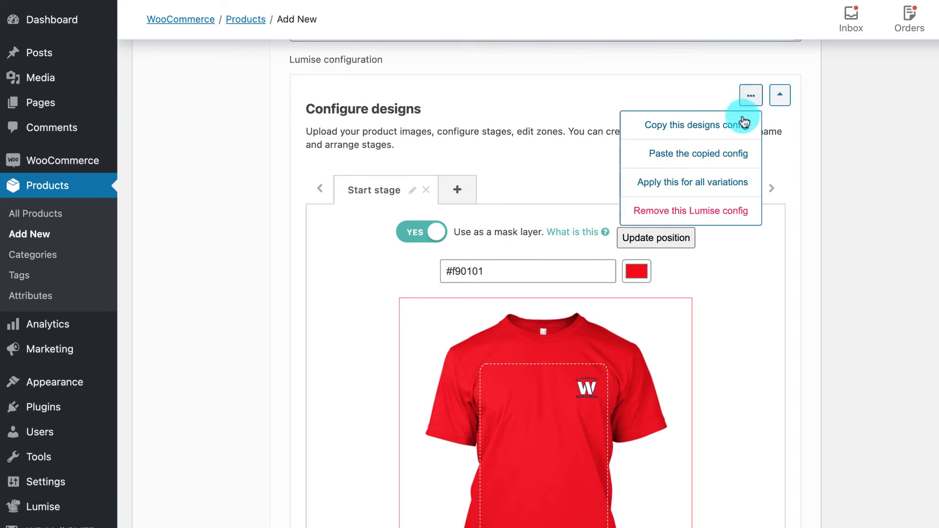
Copy the red design config to the next variation and make its shirt yellow.
left_click(698, 126)
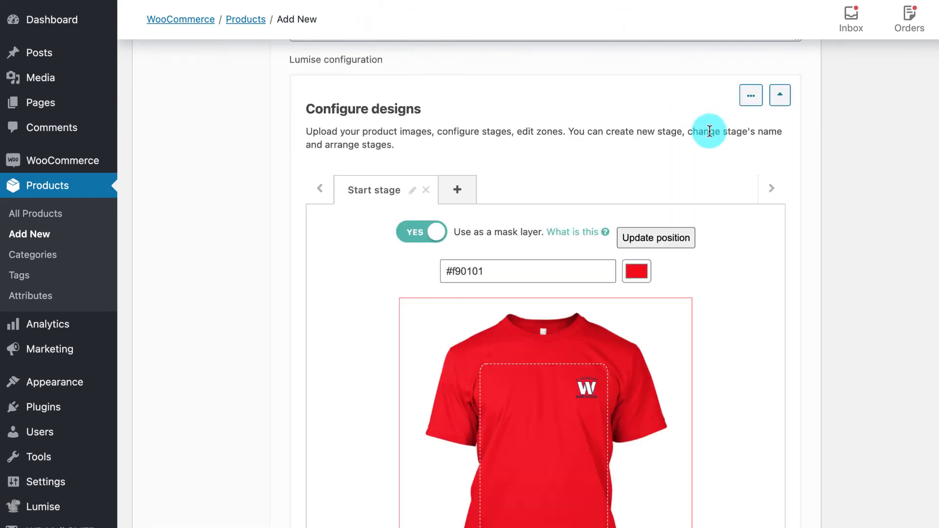
scroll("down", 3)
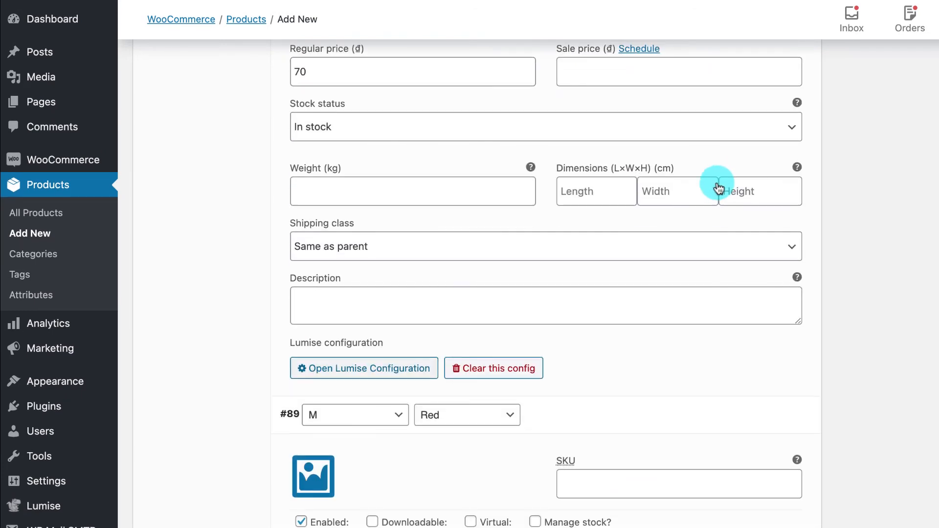
left_click(364, 368)
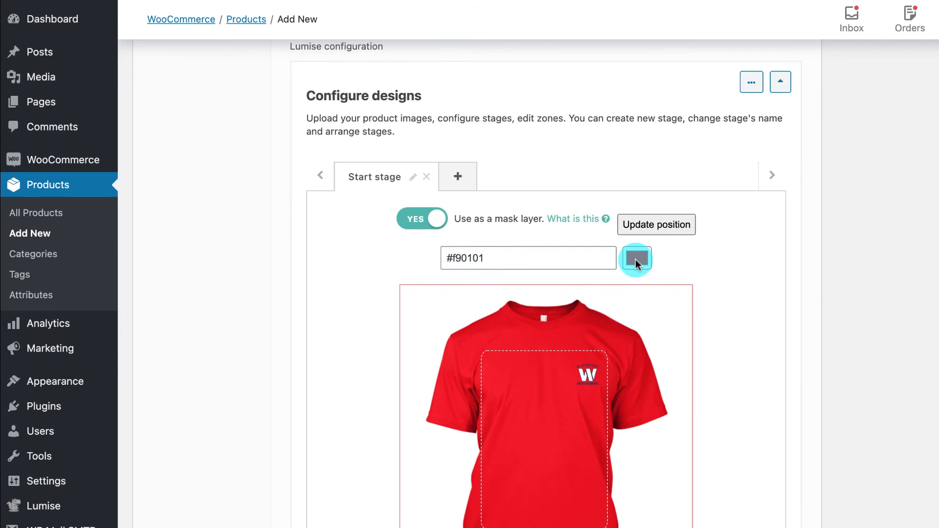
left_click(637, 258)
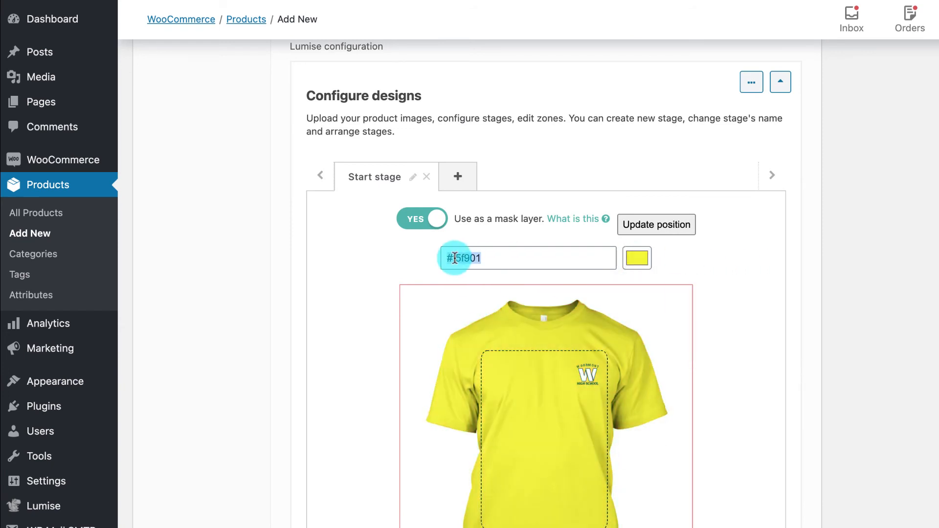
Save the variation changes.
scroll("down", 3)
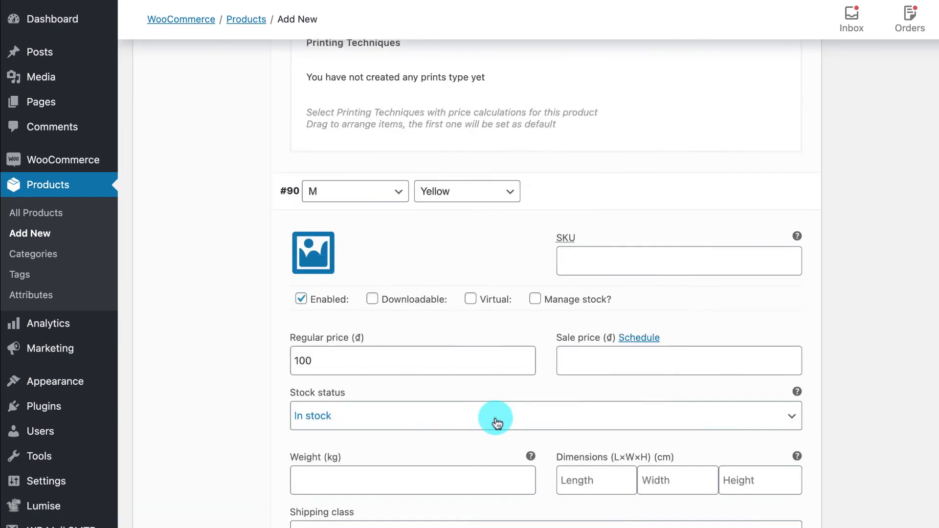
scroll("down", 3)
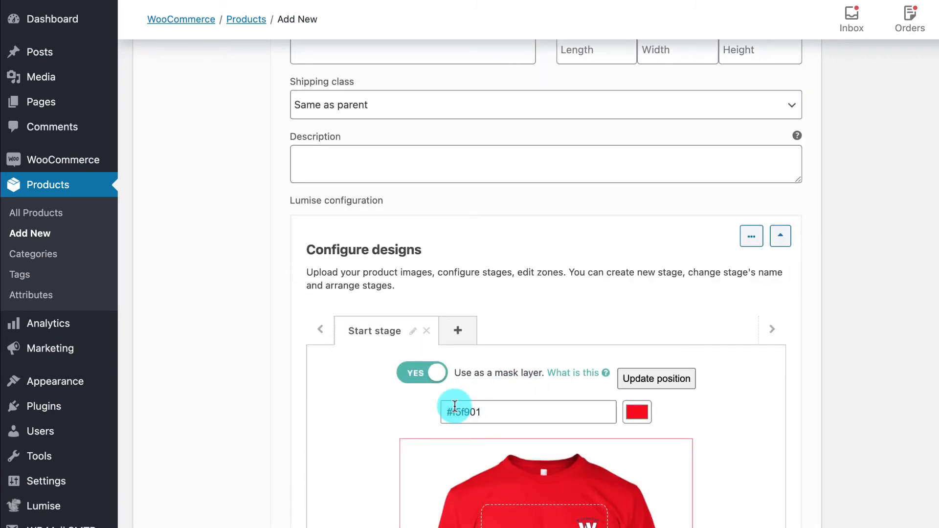
scroll("down", 3)
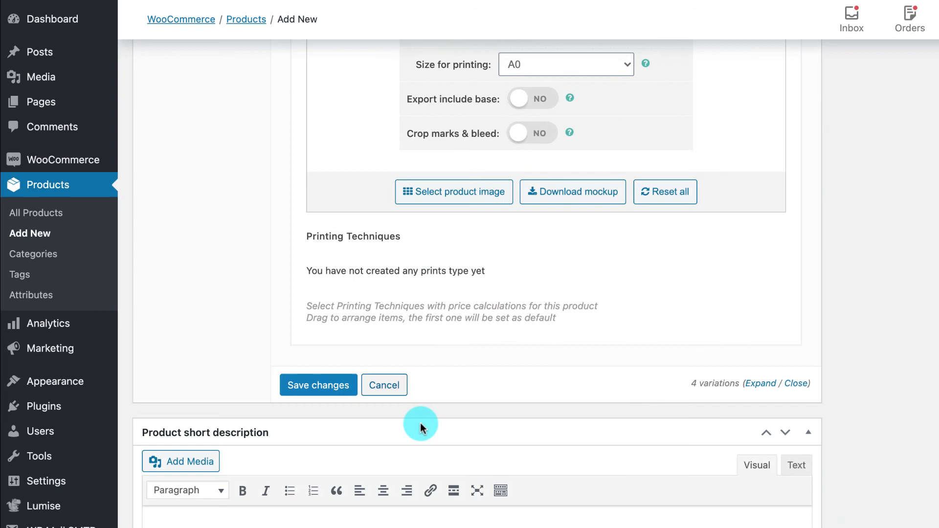
left_click(318, 386)
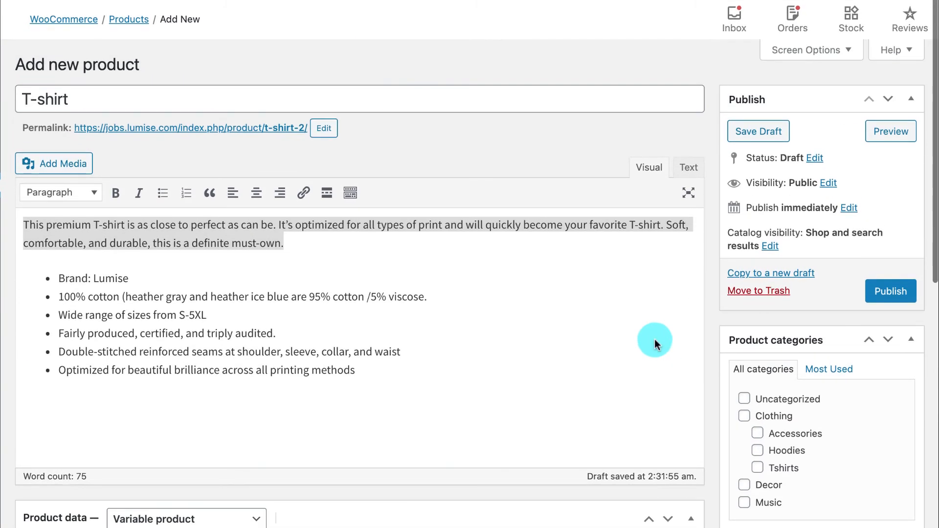
Publish the T-shirt product and view its storefront page.
left_click(891, 291)
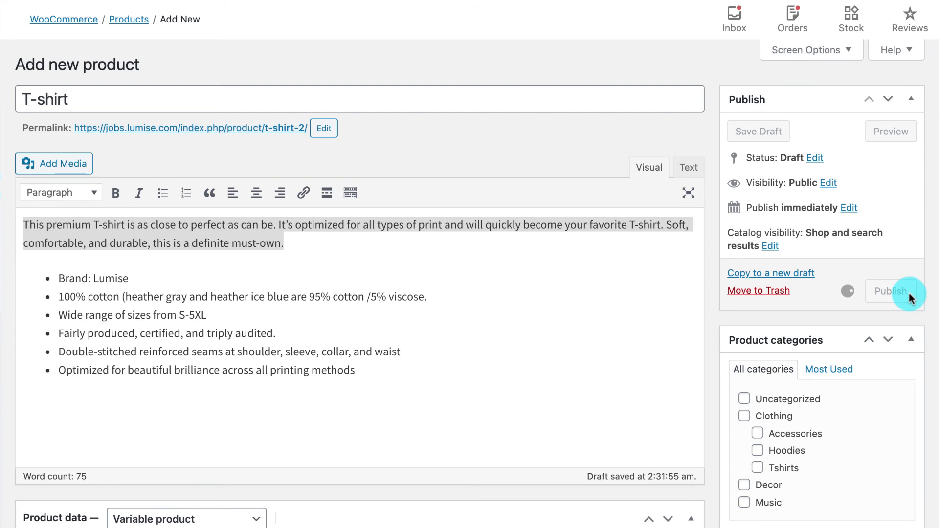
left_click(891, 291)
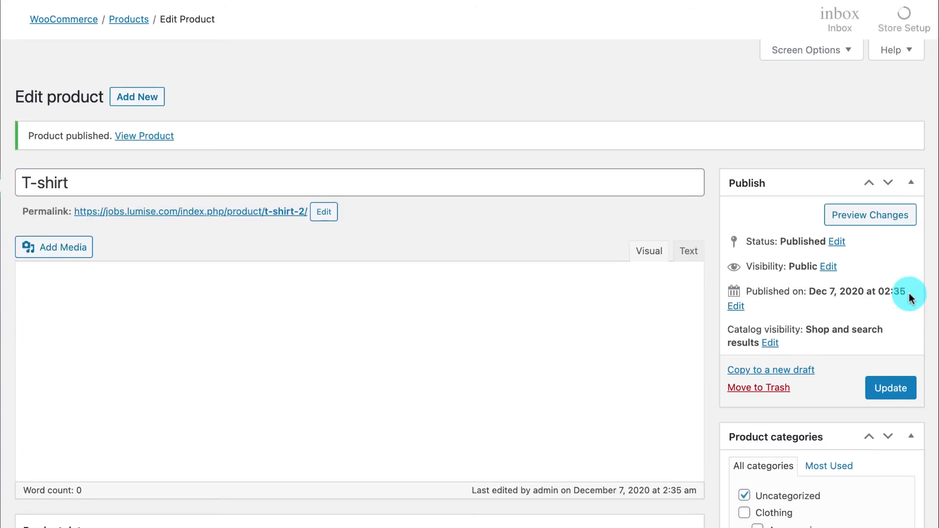
right_click(144, 136)
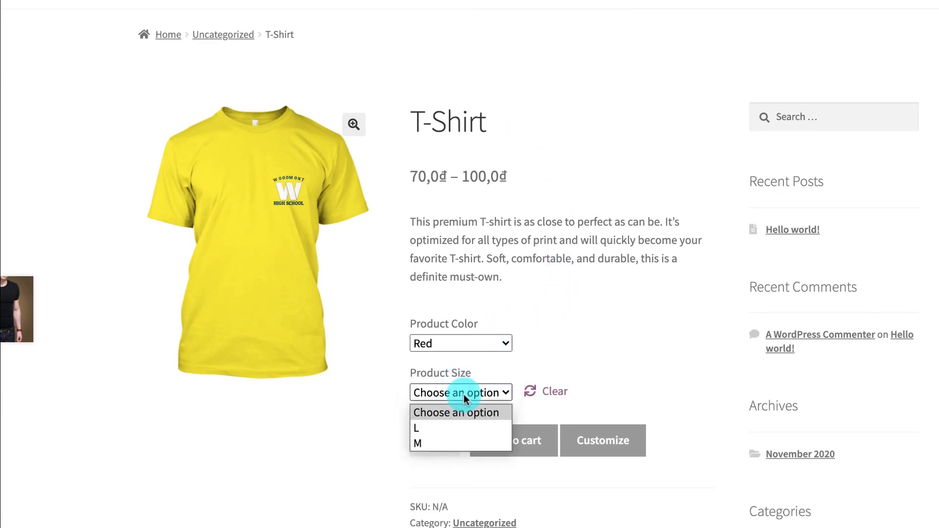
Pick the yellow shirt in size L and launch it in the Lumise customizer at 70.00.
left_click(417, 443)
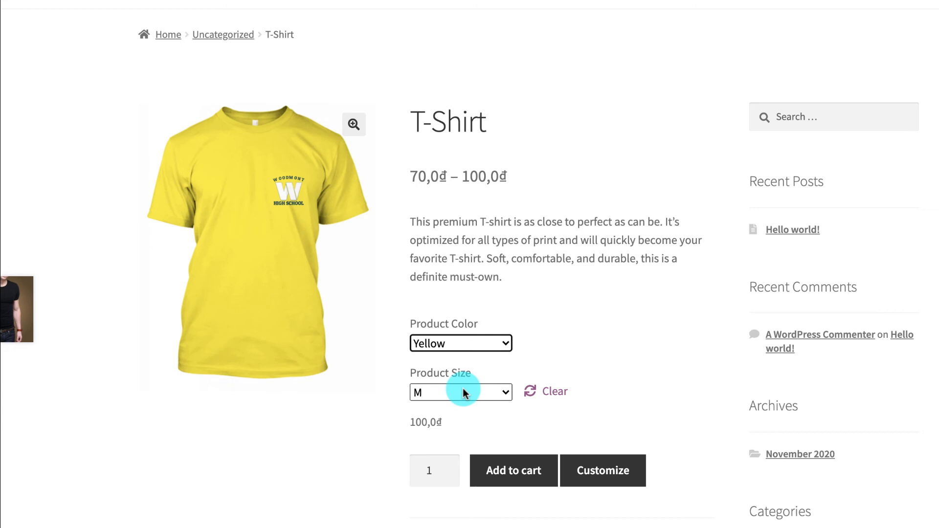
left_click(461, 392)
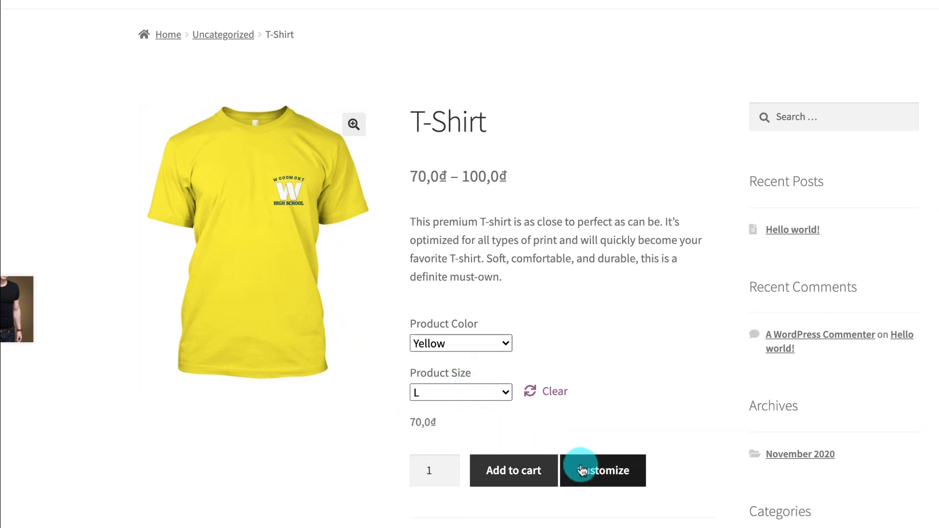
left_click(580, 470)
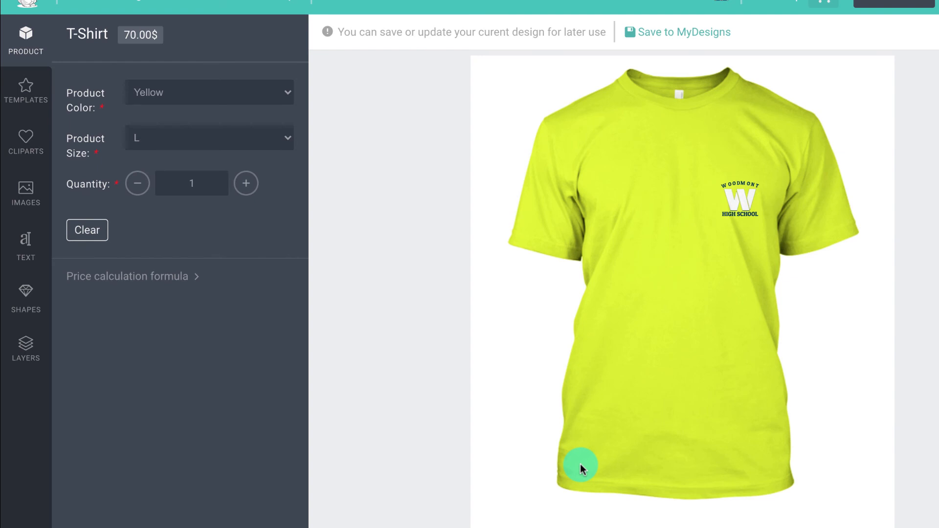
Add a cat clipart and an Oswald text line, dragging the cat just below the W school logo.
left_click(26, 90)
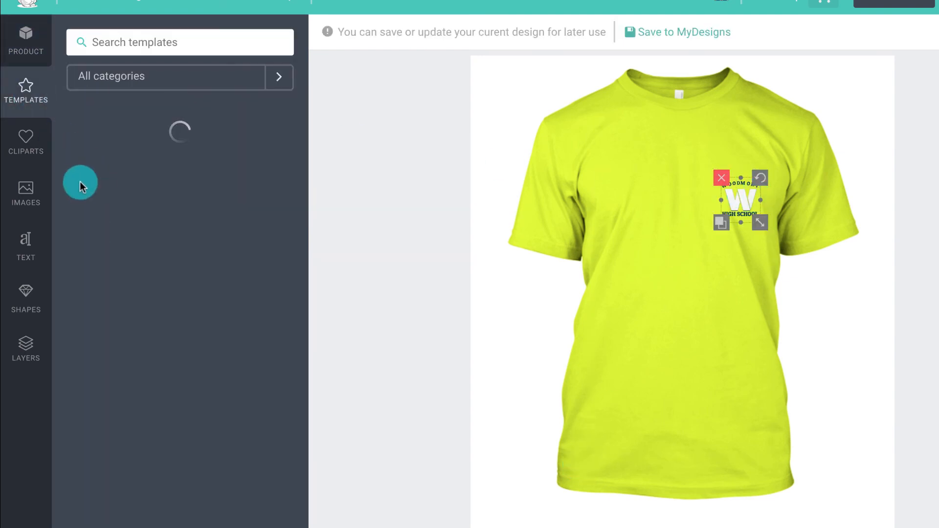
left_click(26, 140)
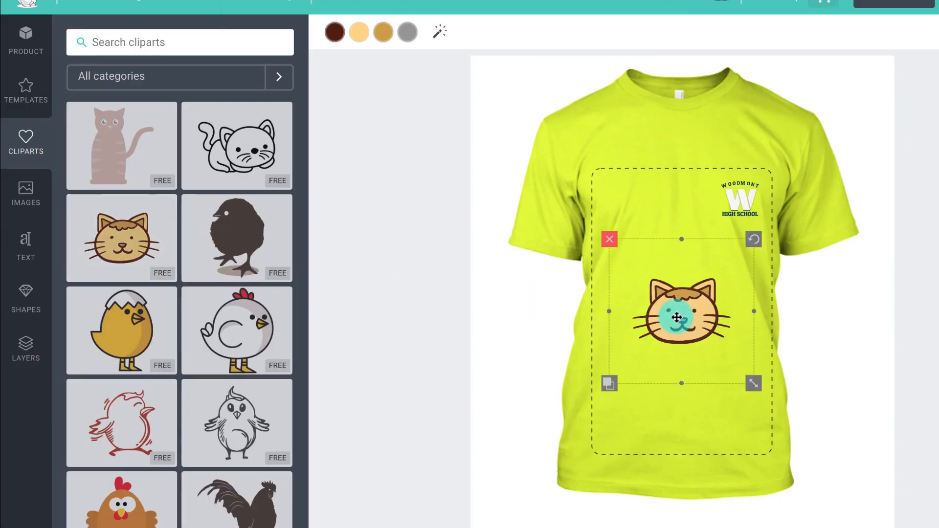
left_click(26, 246)
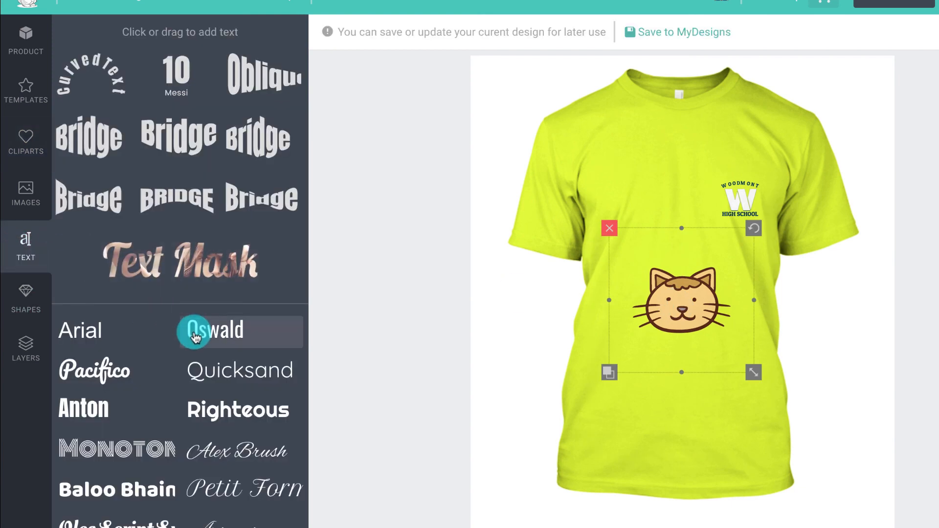
left_click(213, 331)
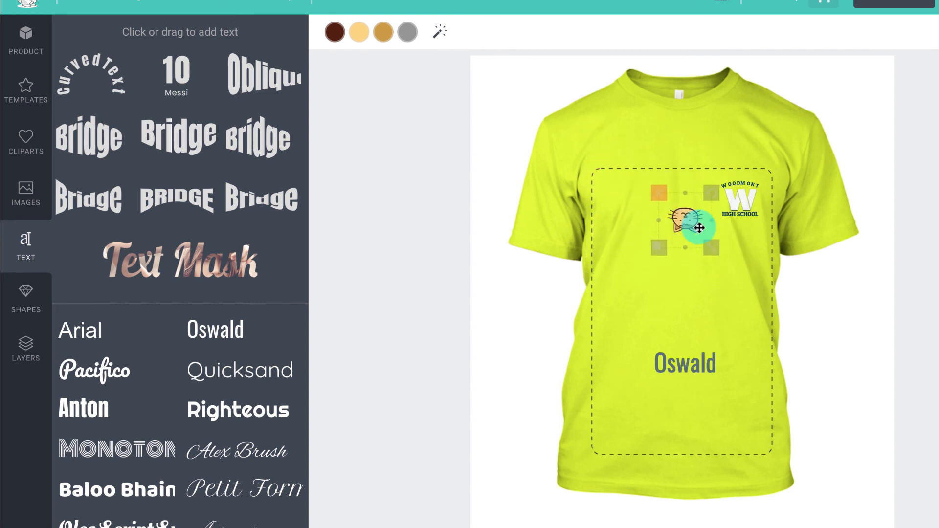
left_click_drag(695, 227, 741, 243)
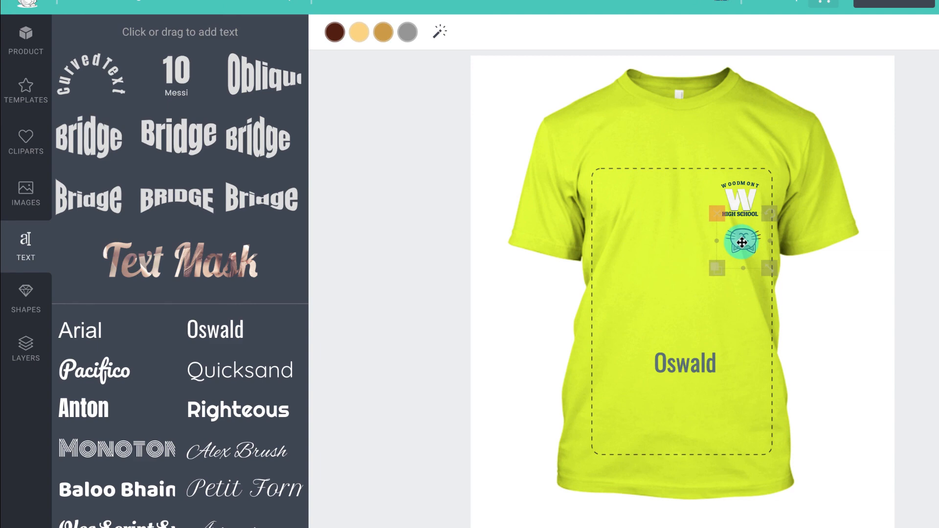